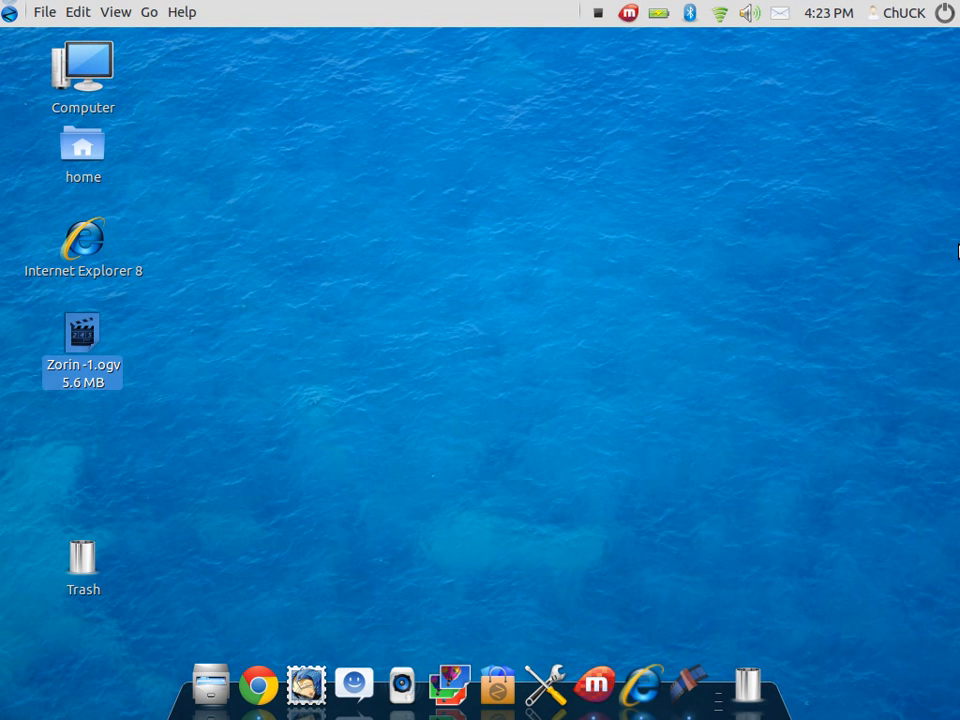
{"action": "mouse_move", "coordinate": [773, 79]}
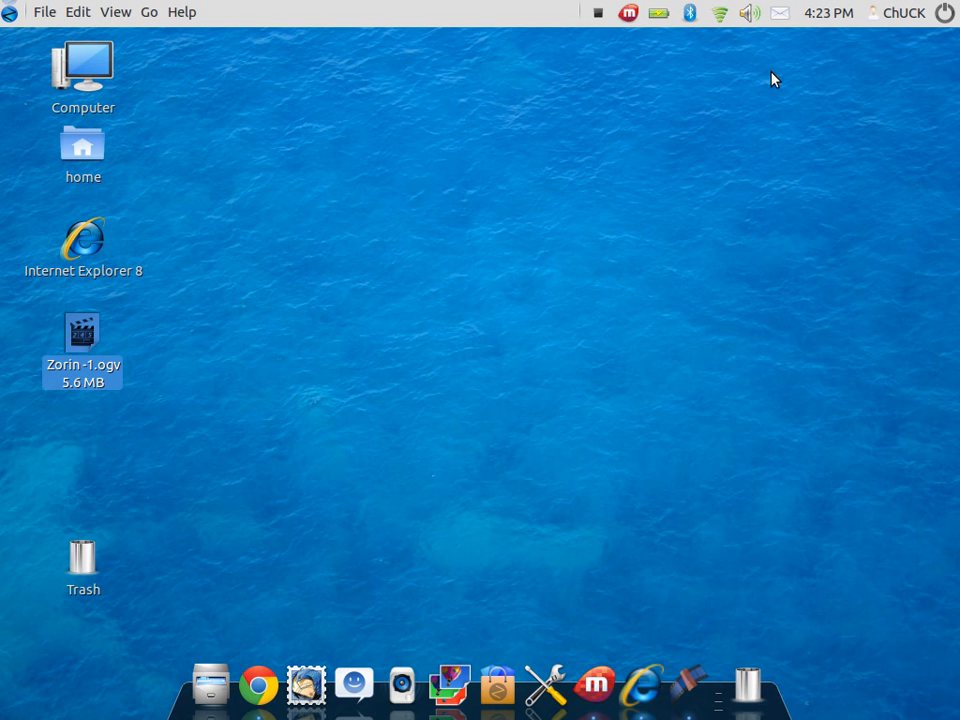
{"action": "mouse_move", "coordinate": [602, 326]}
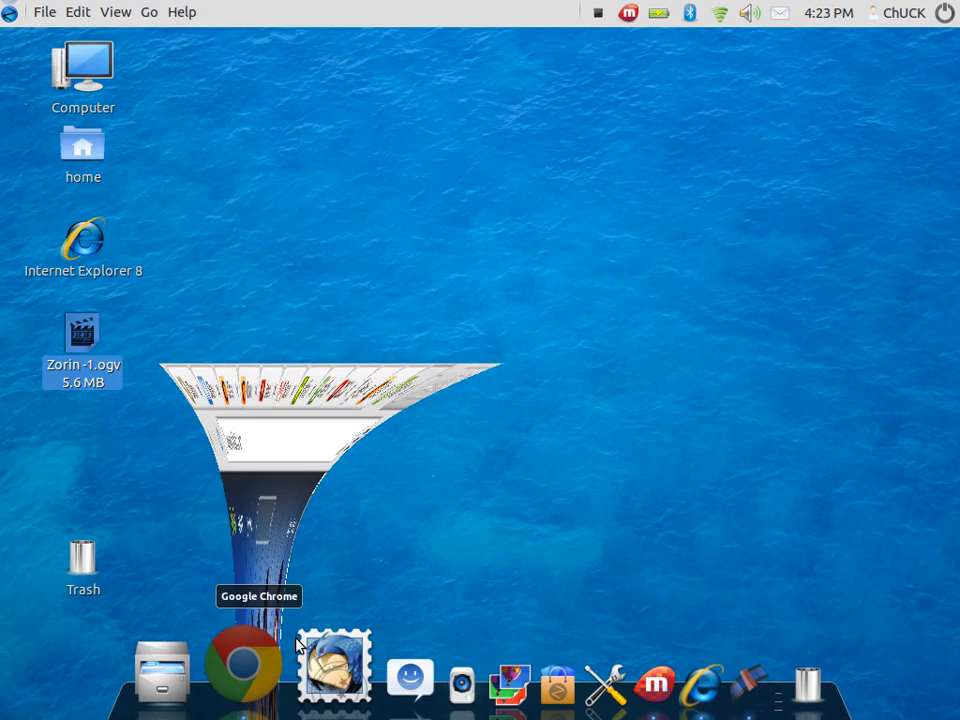
Browse Crackle's movie catalogue, then switch to the torrent search results for 'the walking dead'
{"action": "left_click", "coordinate": [242, 665]}
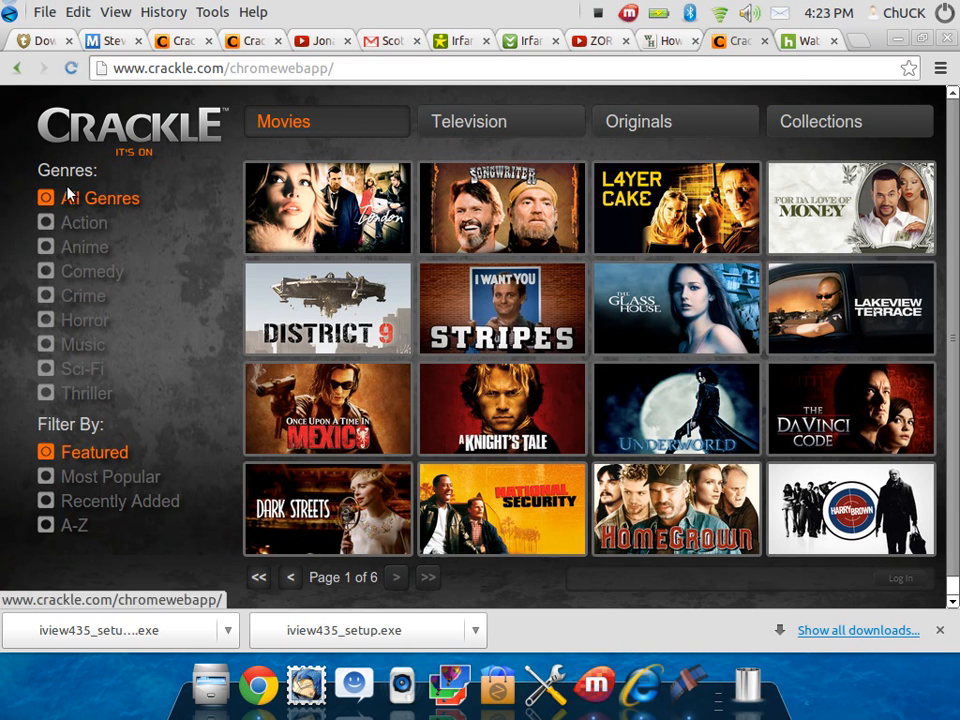
{"action": "left_click", "coordinate": [502, 308]}
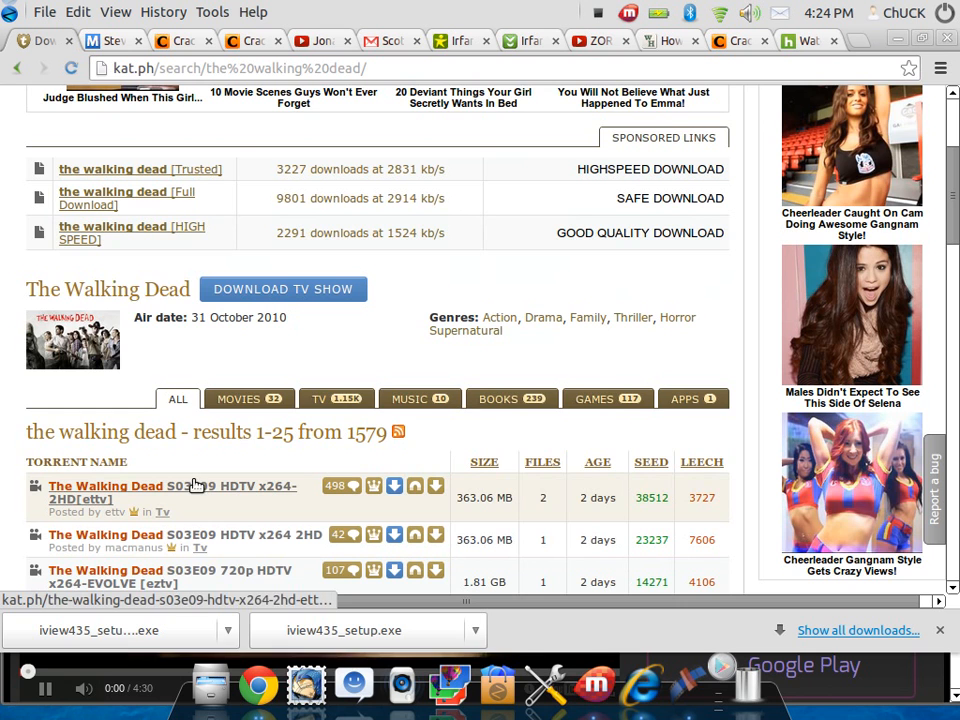
{"action": "left_click", "coordinate": [172, 486]}
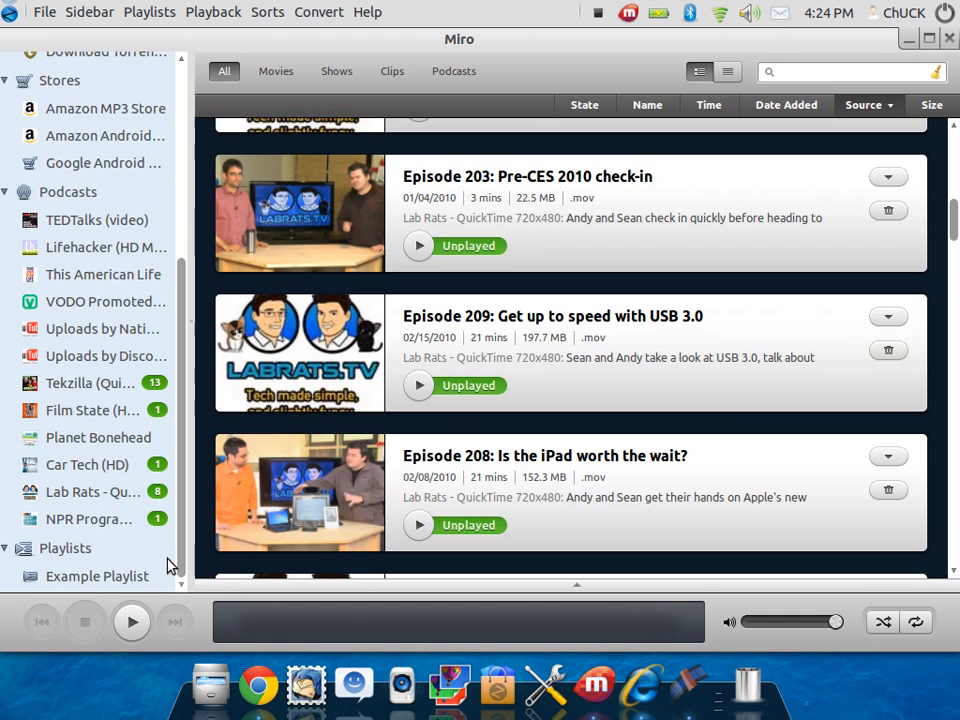
{"action": "mouse_move", "coordinate": [100, 465]}
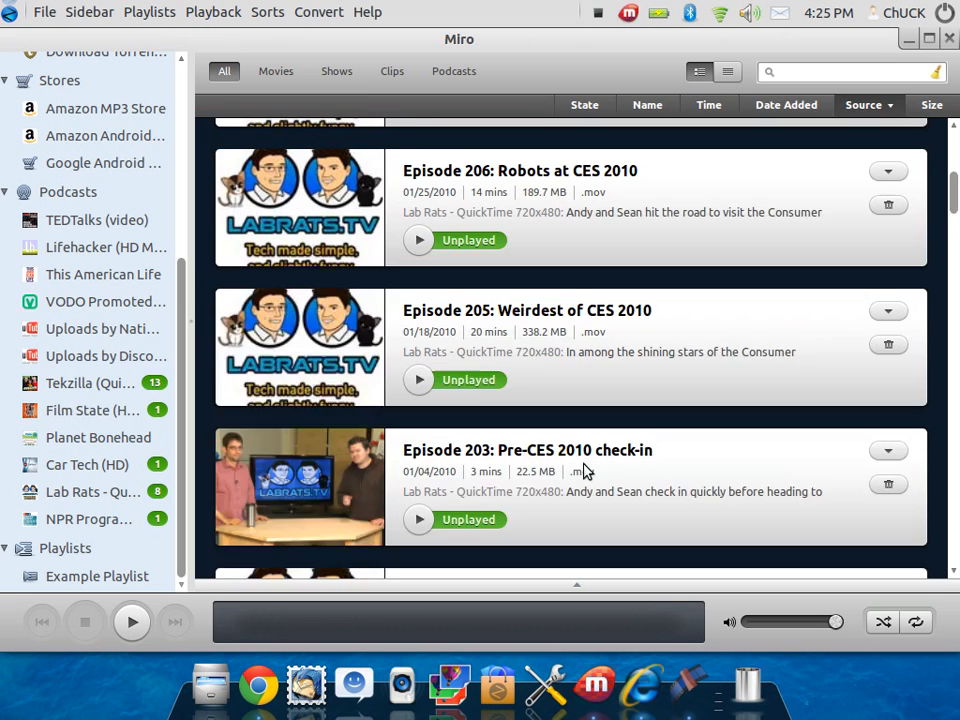
Scroll through Miro's Videos library of Lab Rats episodes and other downloads
{"action": "scroll", "scroll_direction": "down", "scroll_amount": 3}
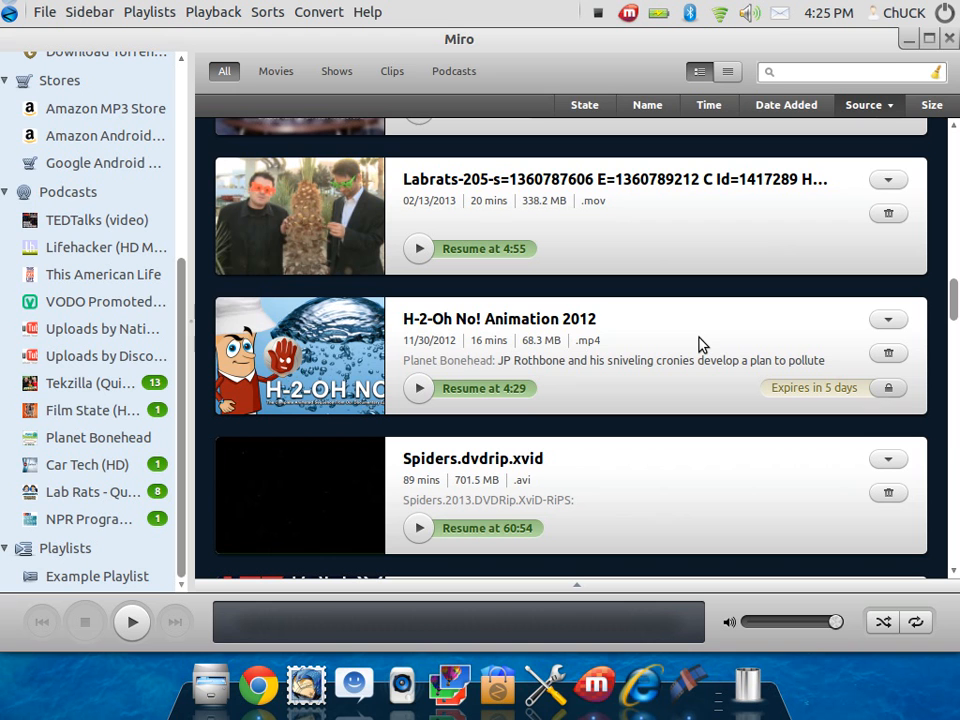
{"action": "scroll", "scroll_direction": "down", "scroll_amount": 3}
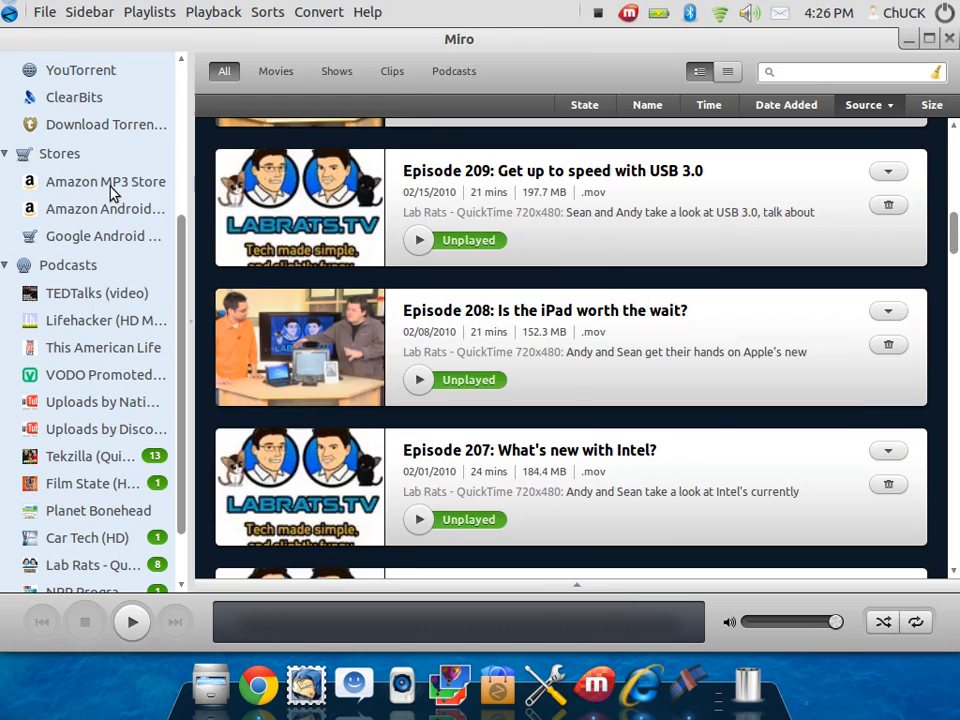
Open the Amazon MP3 Store from Stores and scroll through its editors' picks and genres
{"action": "left_click", "coordinate": [105, 181]}
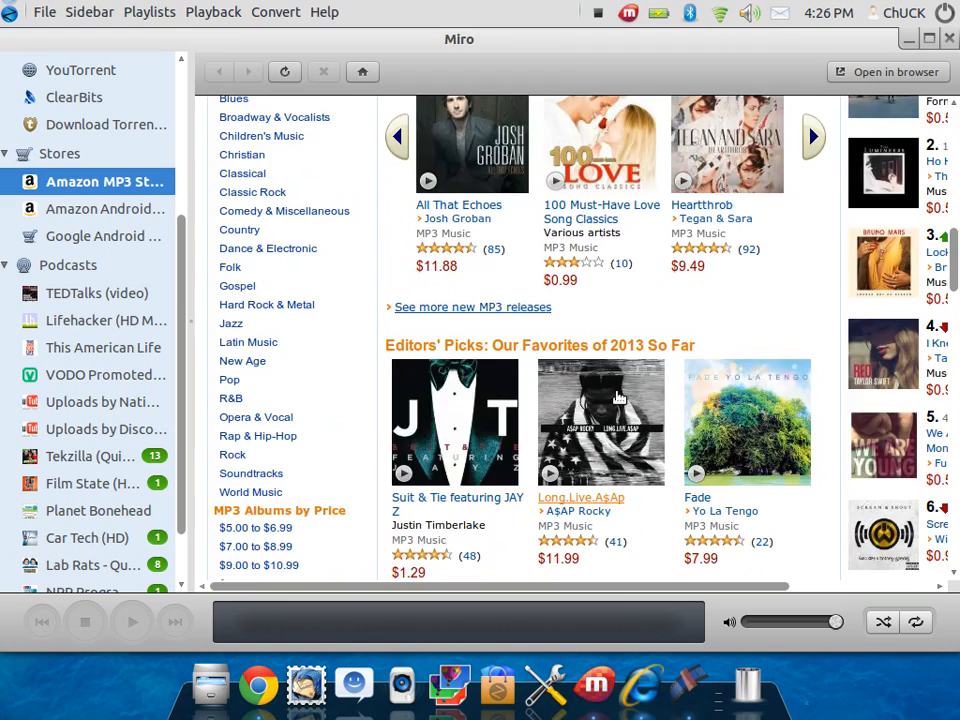
{"action": "scroll", "scroll_direction": "down", "scroll_amount": 3}
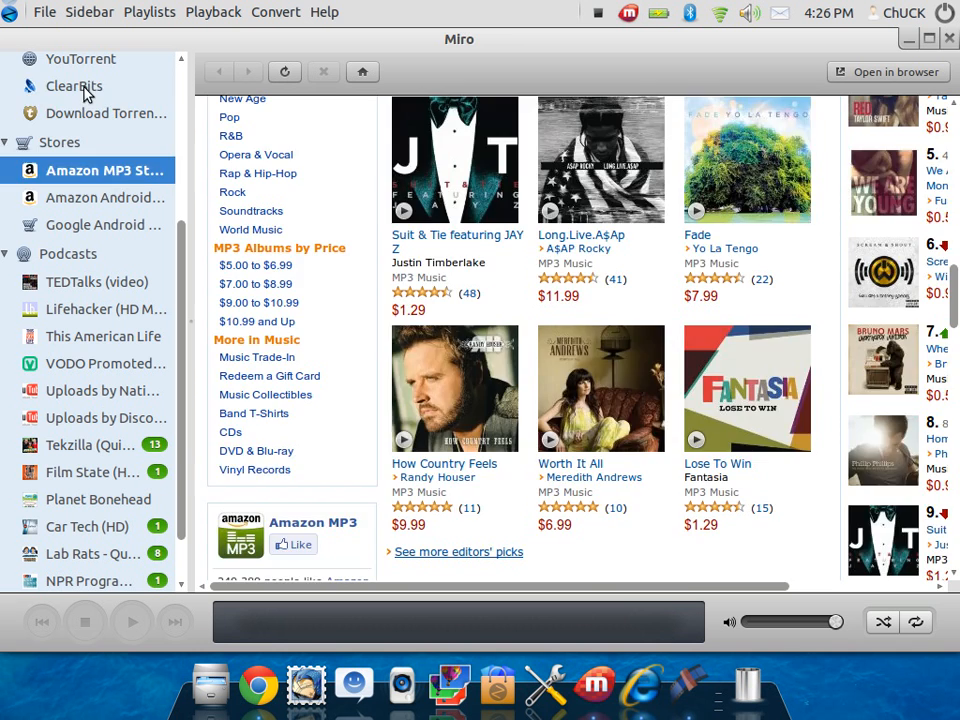
Open ClearBits under Sources and scroll its Audio Books list to The Bible 2.0 - Audio Book
{"action": "left_click", "coordinate": [73, 86]}
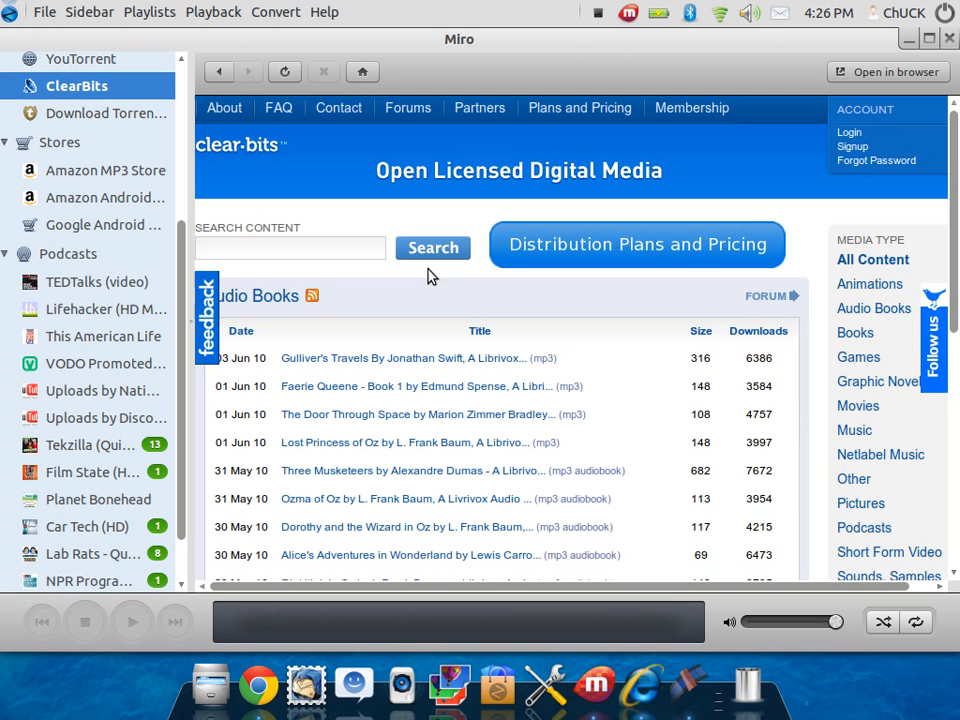
{"action": "scroll", "scroll_direction": "down", "scroll_amount": 3}
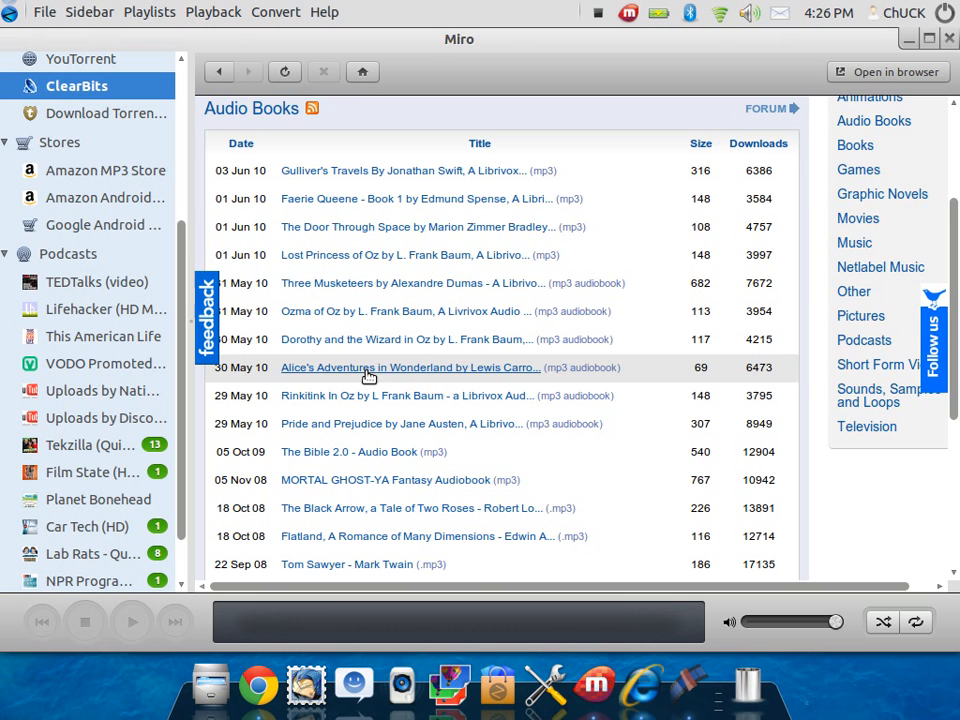
{"action": "scroll", "scroll_direction": "down", "scroll_amount": 3}
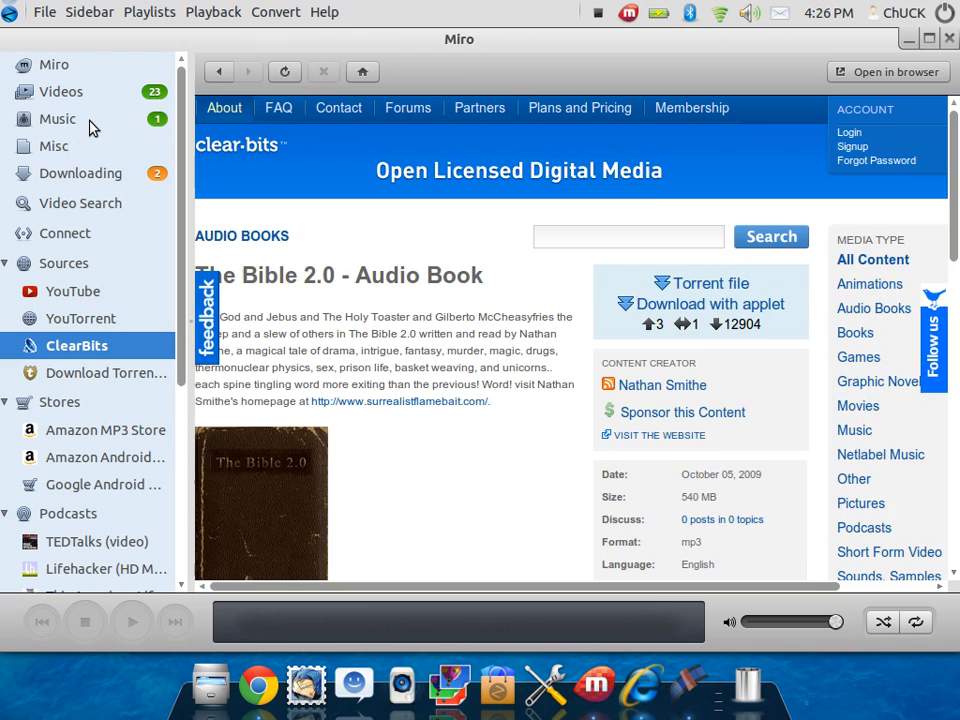
{"action": "left_click", "coordinate": [80, 173]}
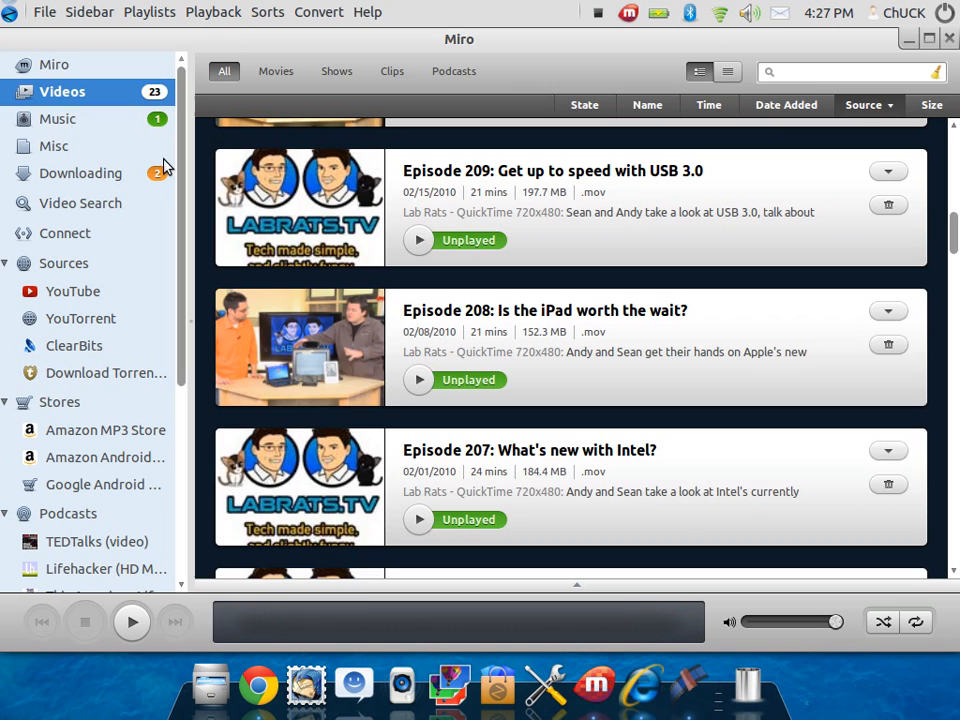
{"action": "left_click", "coordinate": [57, 118]}
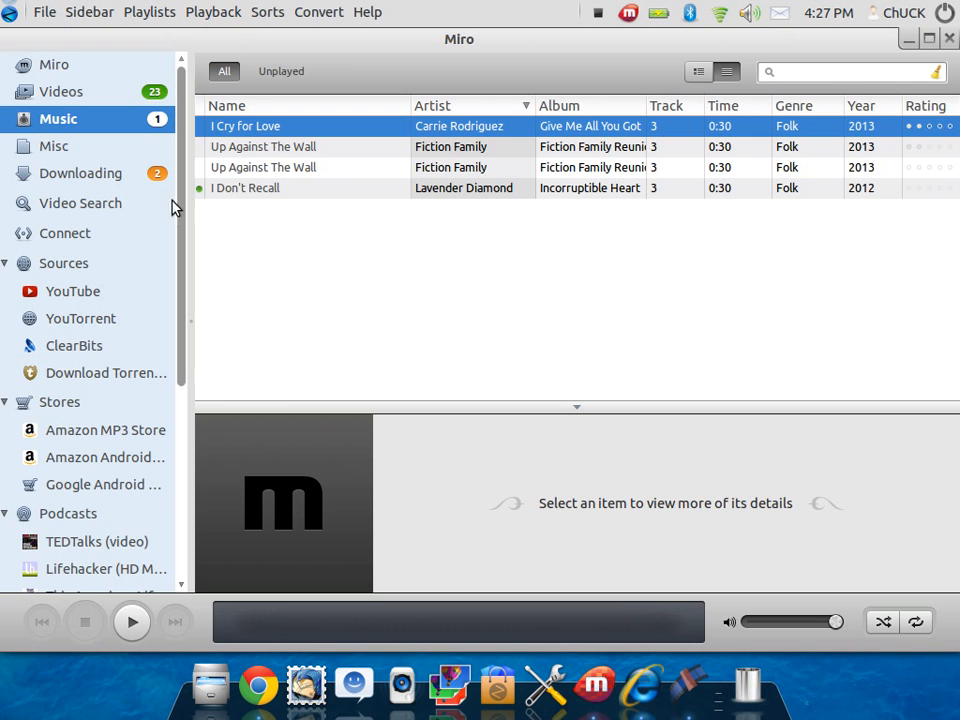
{"action": "left_click", "coordinate": [61, 91]}
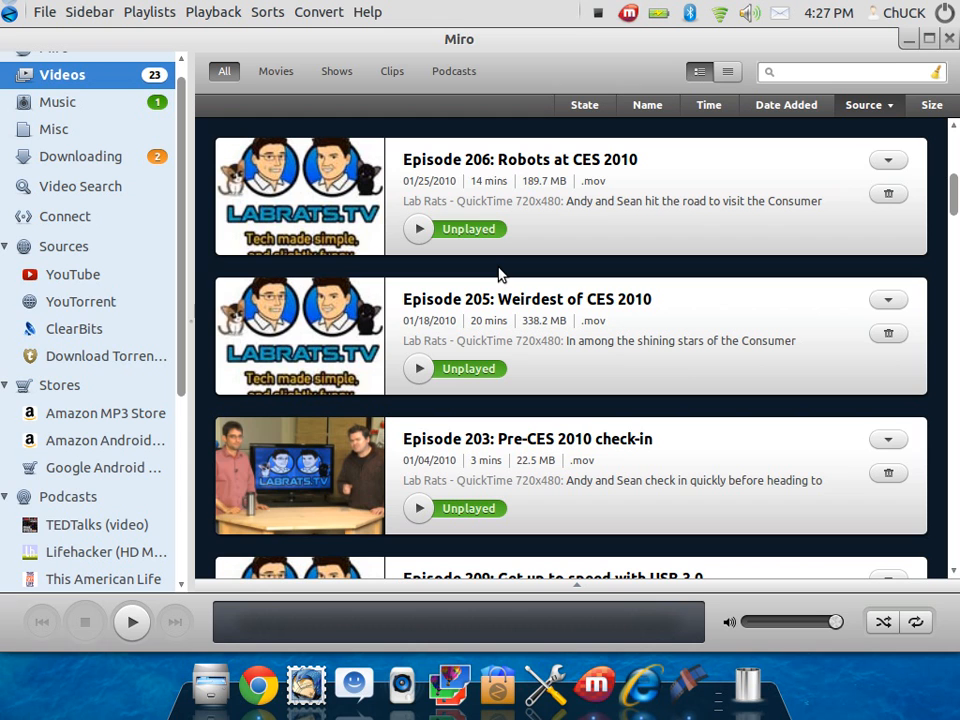
{"action": "mouse_move", "coordinate": [895, 203]}
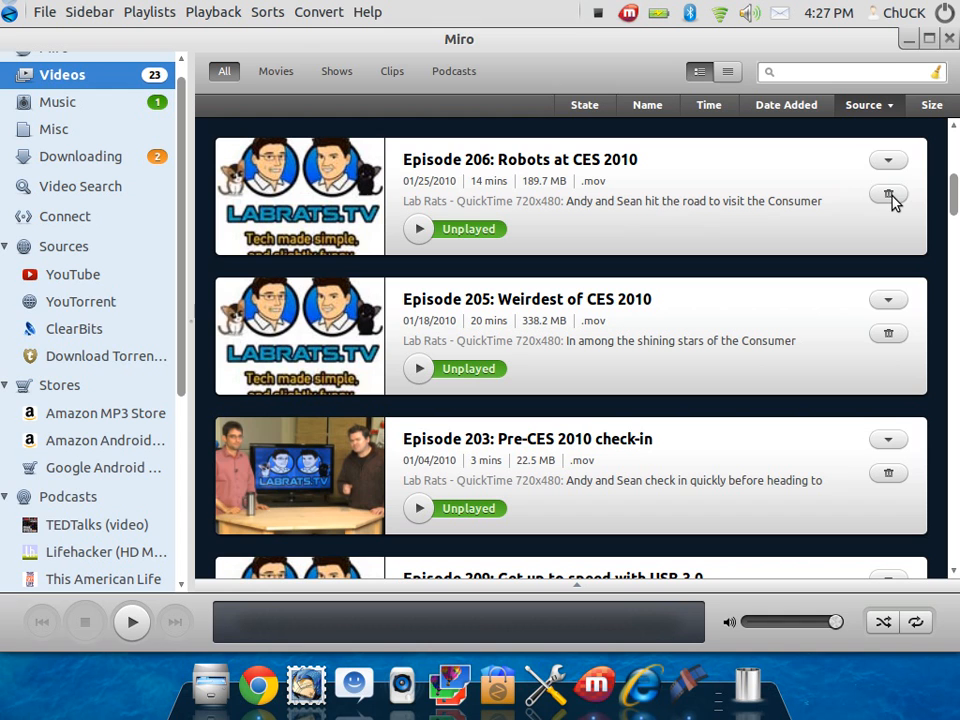
{"action": "mouse_move", "coordinate": [893, 222]}
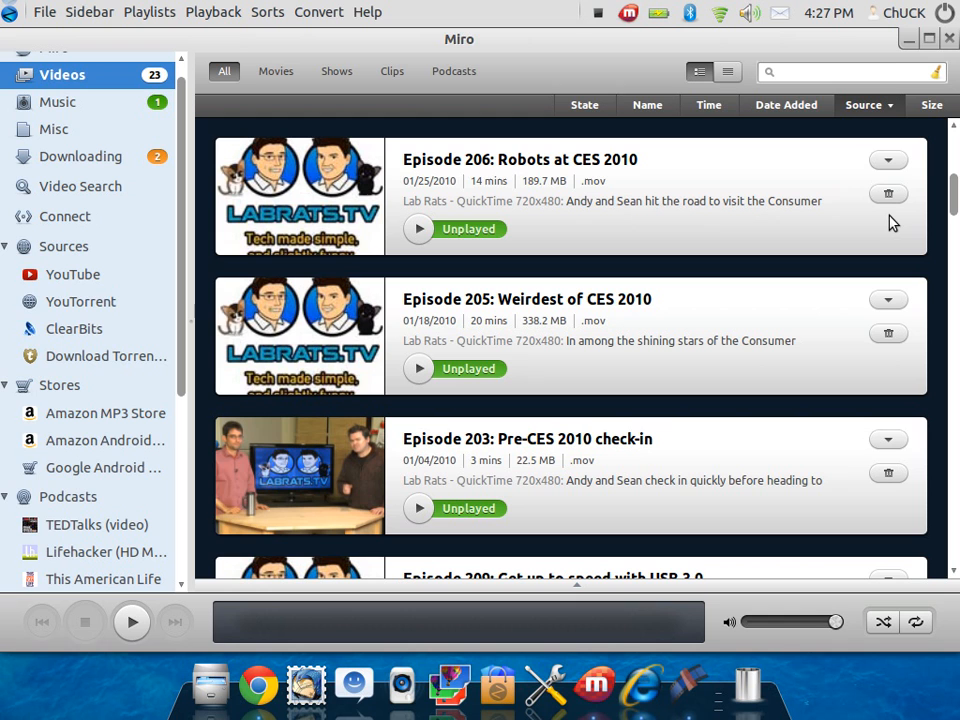
{"action": "mouse_move", "coordinate": [530, 213]}
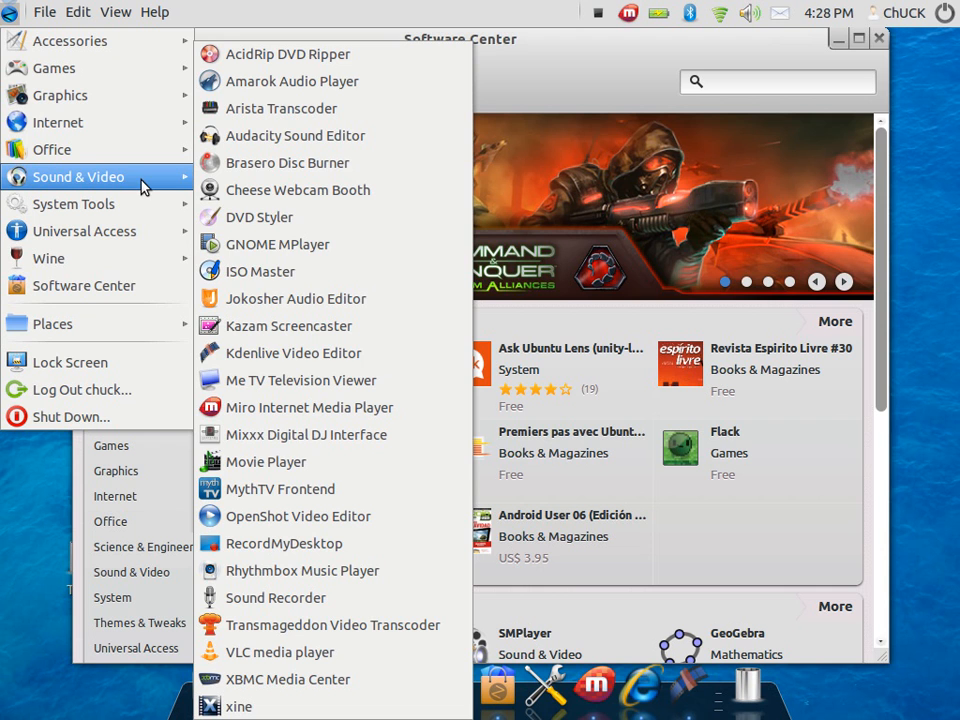
{"action": "mouse_move", "coordinate": [280, 489]}
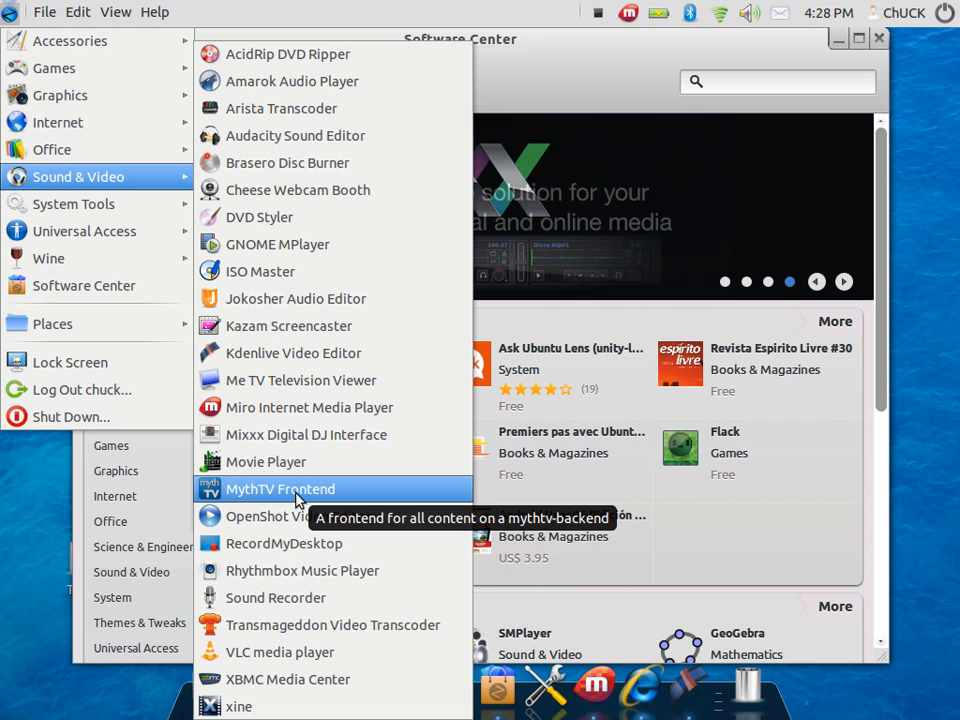
{"action": "mouse_move", "coordinate": [77, 176]}
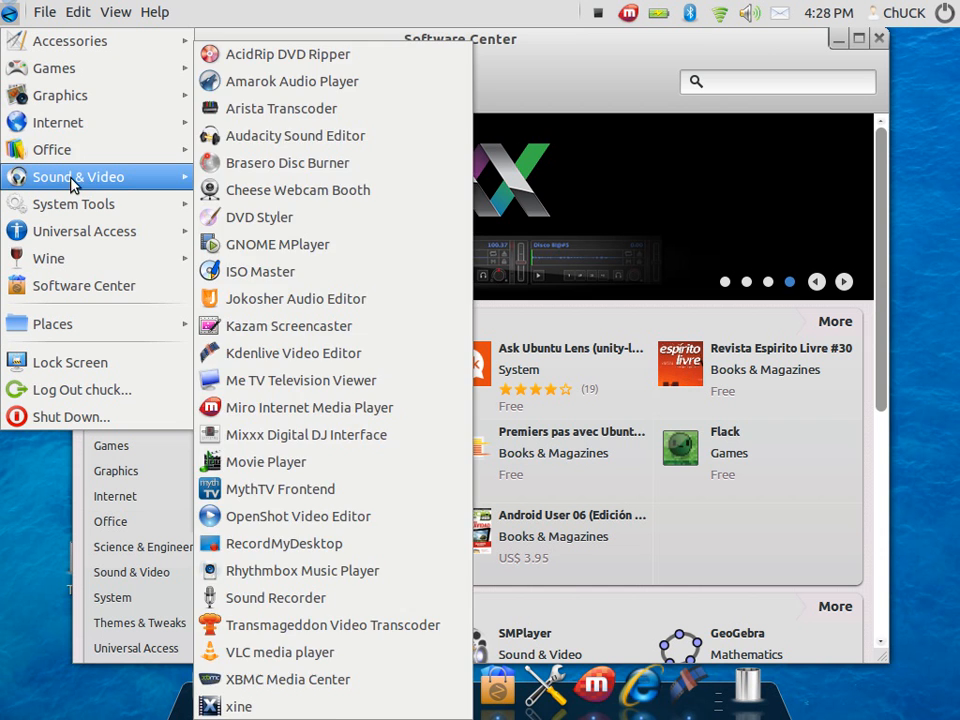
{"action": "mouse_move", "coordinate": [51, 149]}
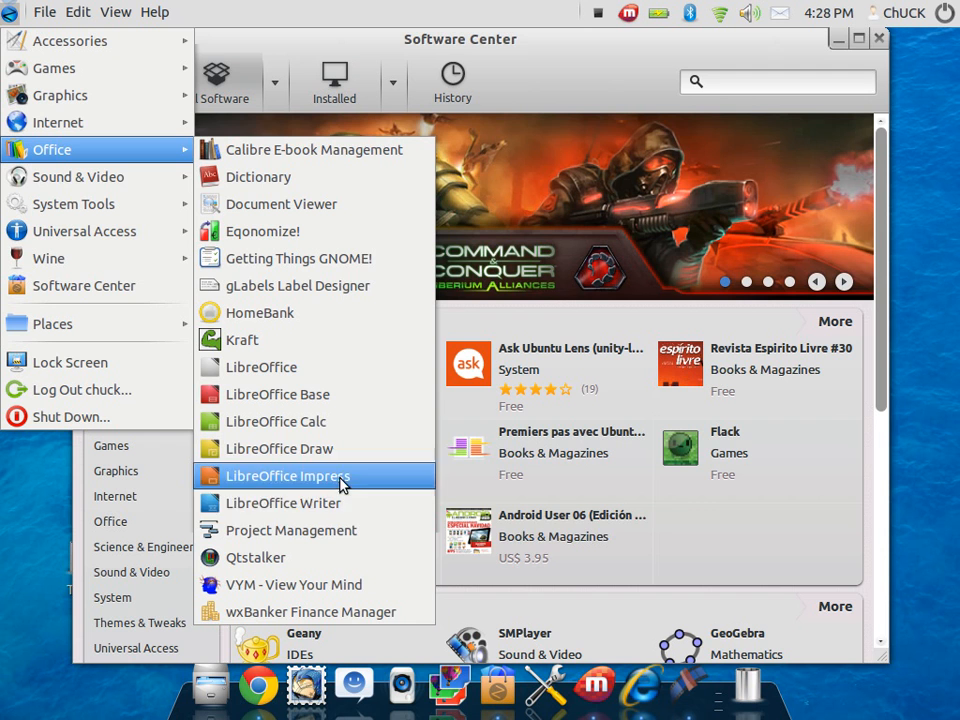
{"action": "mouse_move", "coordinate": [291, 476]}
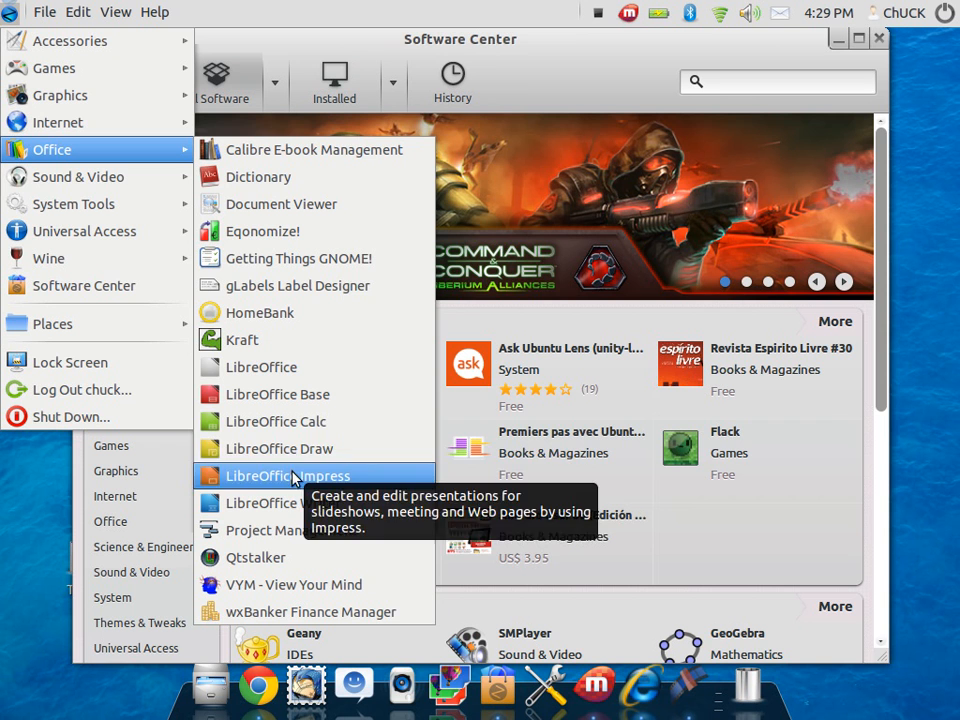
{"action": "mouse_move", "coordinate": [262, 367]}
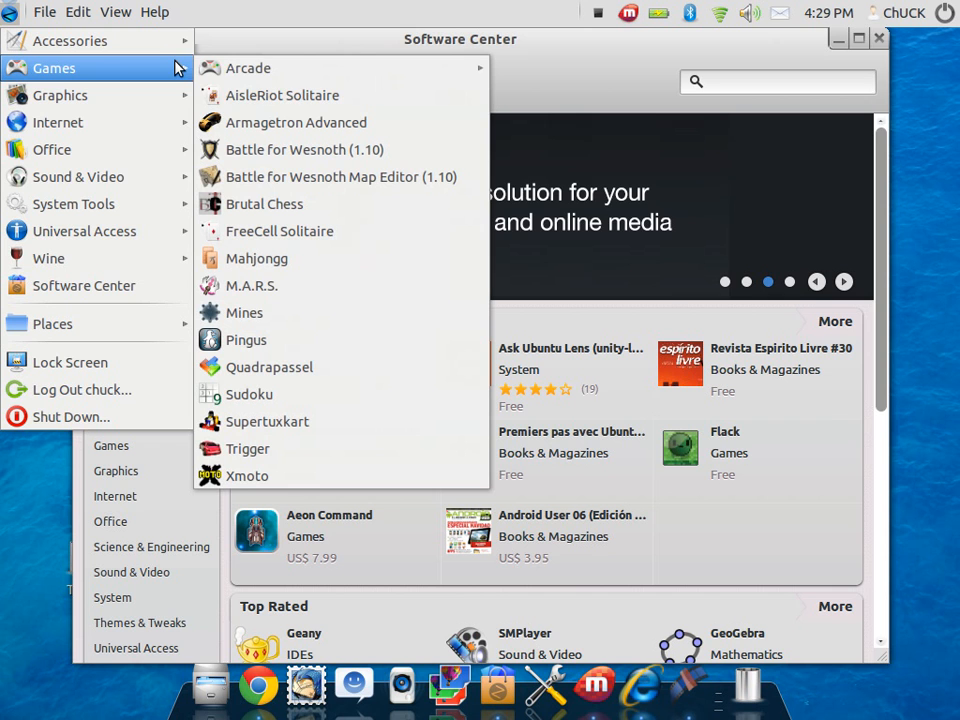
{"action": "mouse_move", "coordinate": [247, 475]}
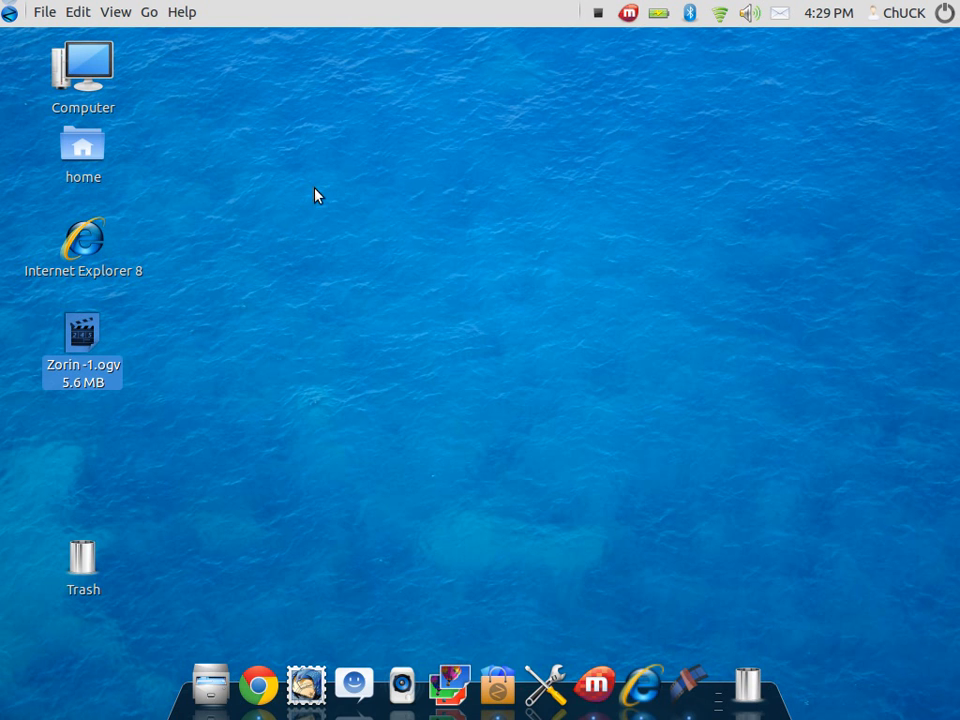
{"action": "mouse_move", "coordinate": [748, 665]}
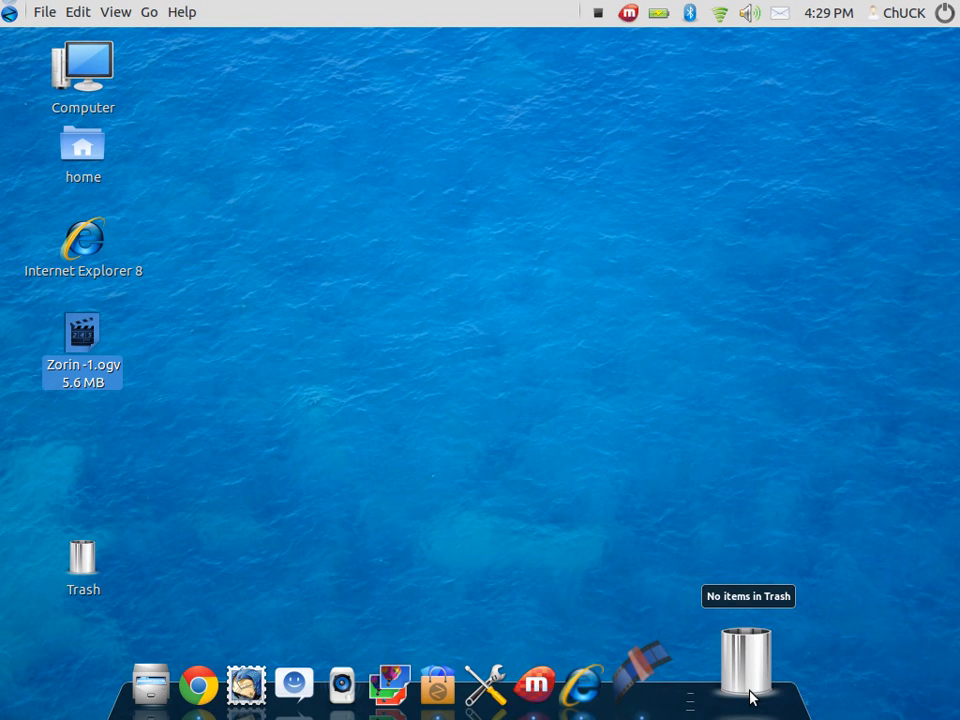
{"action": "mouse_move", "coordinate": [487, 359]}
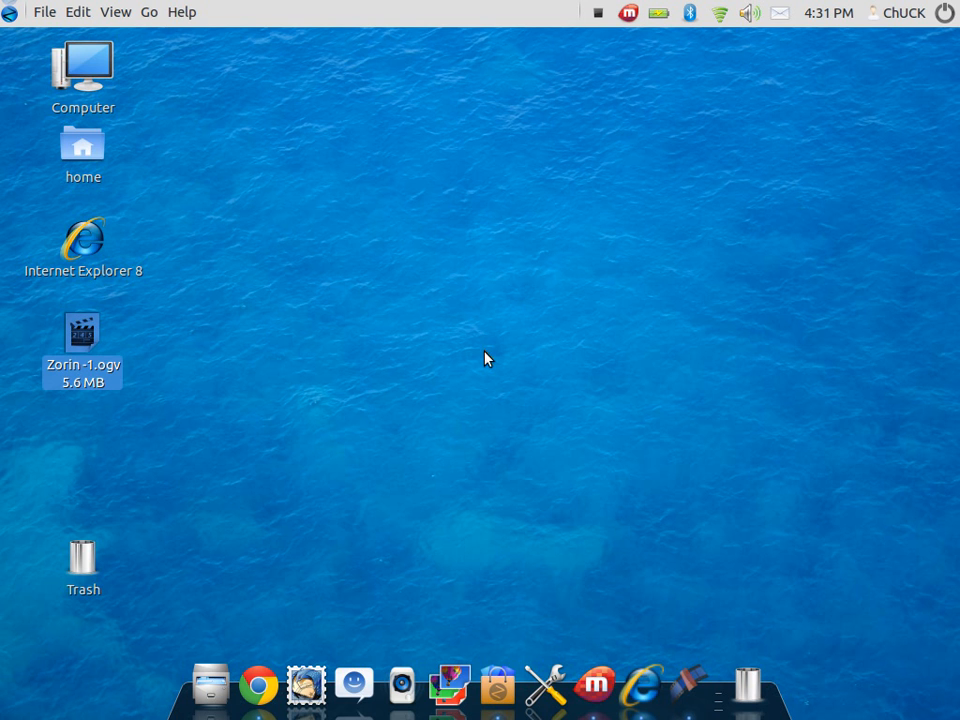
{"action": "mouse_move", "coordinate": [10, 20]}
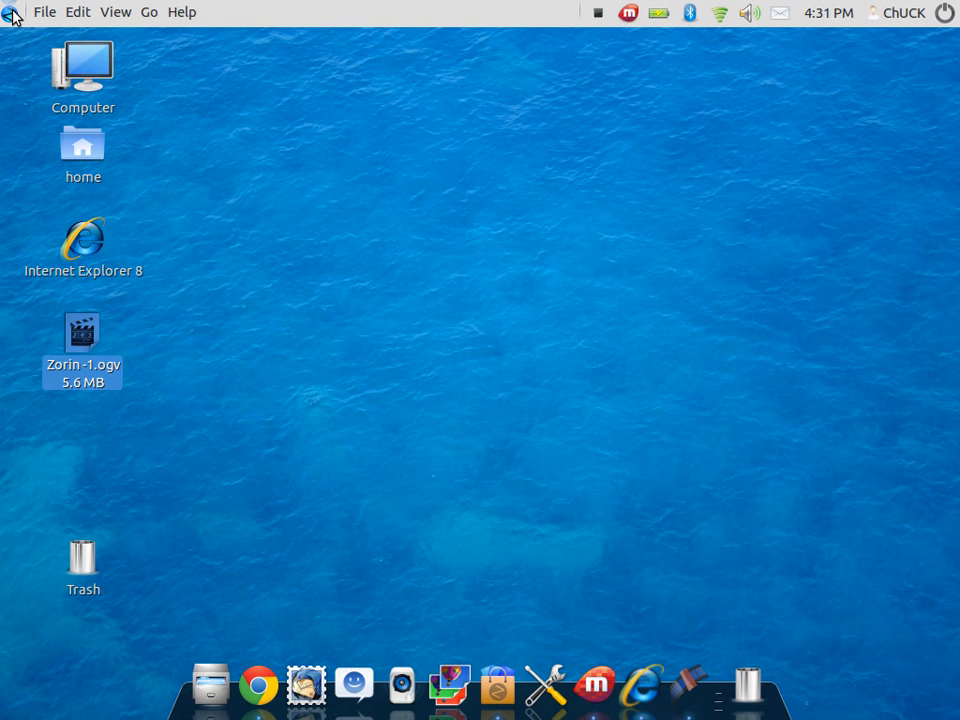
Open the Zorin OS application menu from the top-left corner button
{"action": "left_click", "coordinate": [10, 12]}
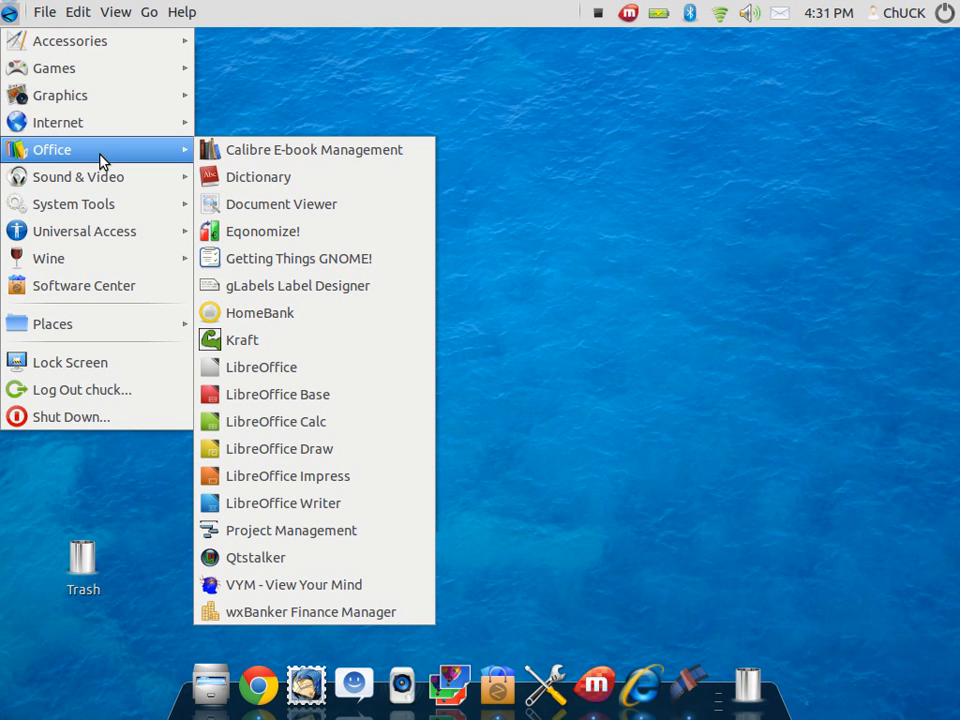
{"action": "mouse_move", "coordinate": [77, 177]}
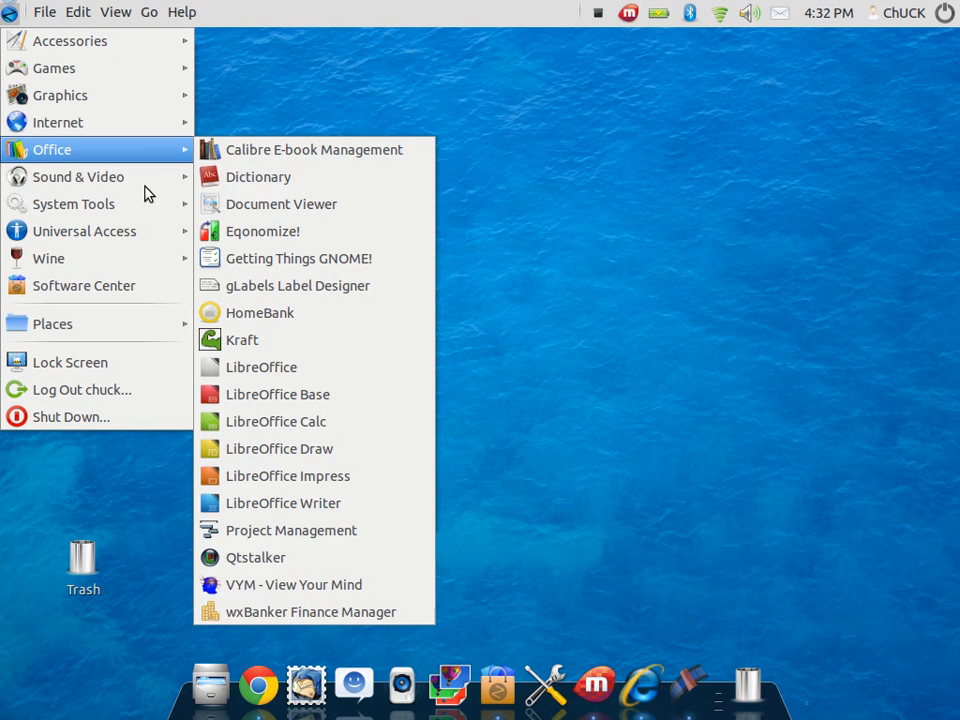
{"action": "mouse_move", "coordinate": [48, 258]}
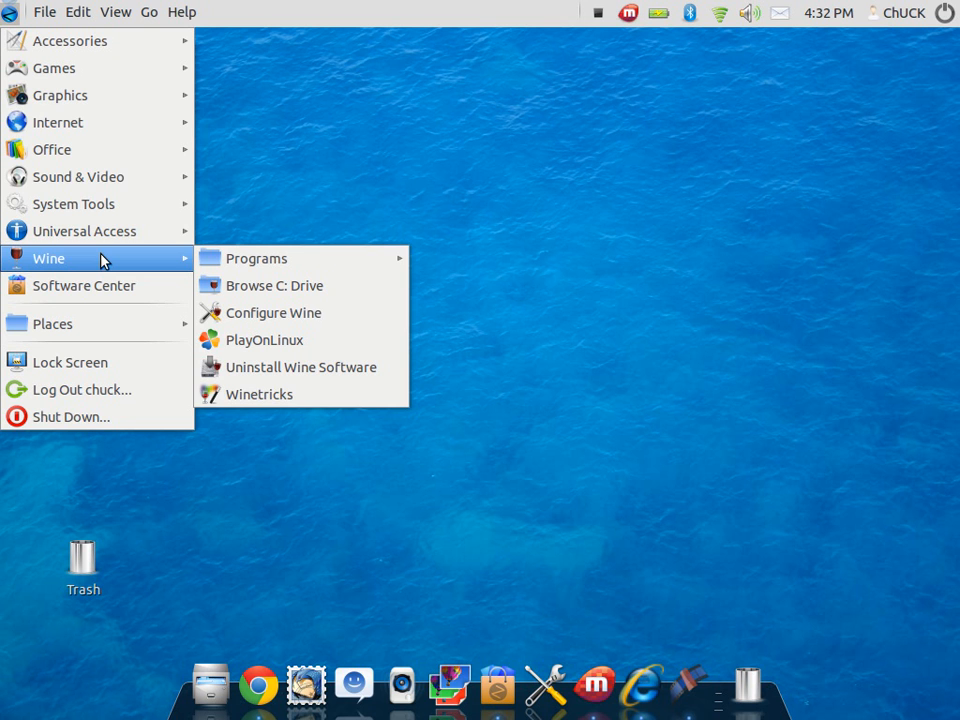